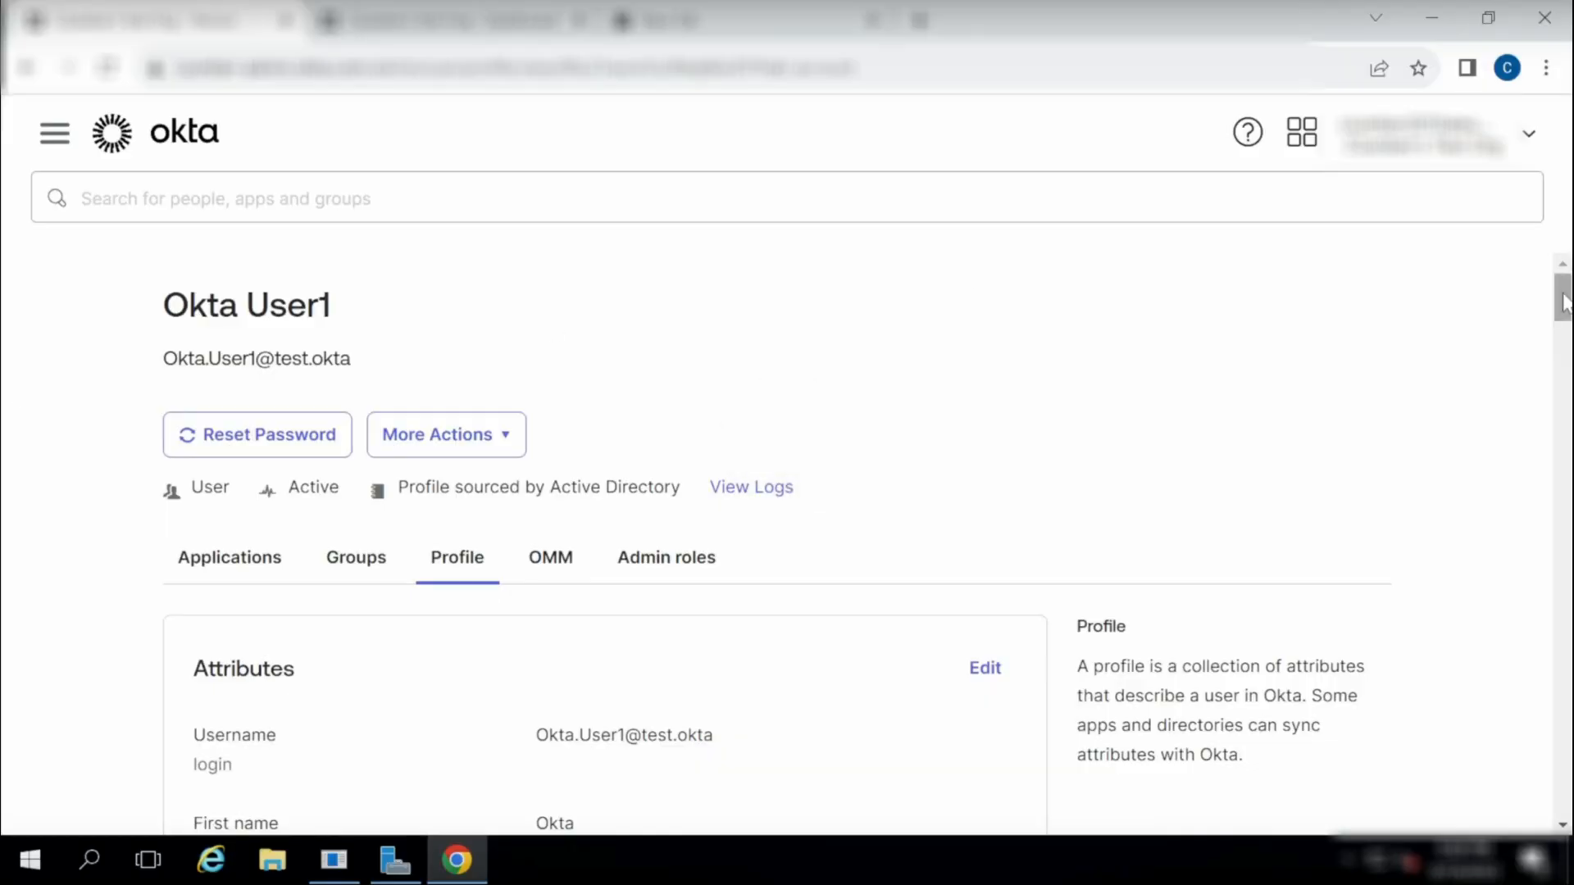
Scroll to Additional Active Directory Attributes and highlight Object GUID I98Pr7DuZUqP0R7BN9RZ+A==.
{"action": "scroll", "scroll_direction": "down", "scroll_amount": 3}
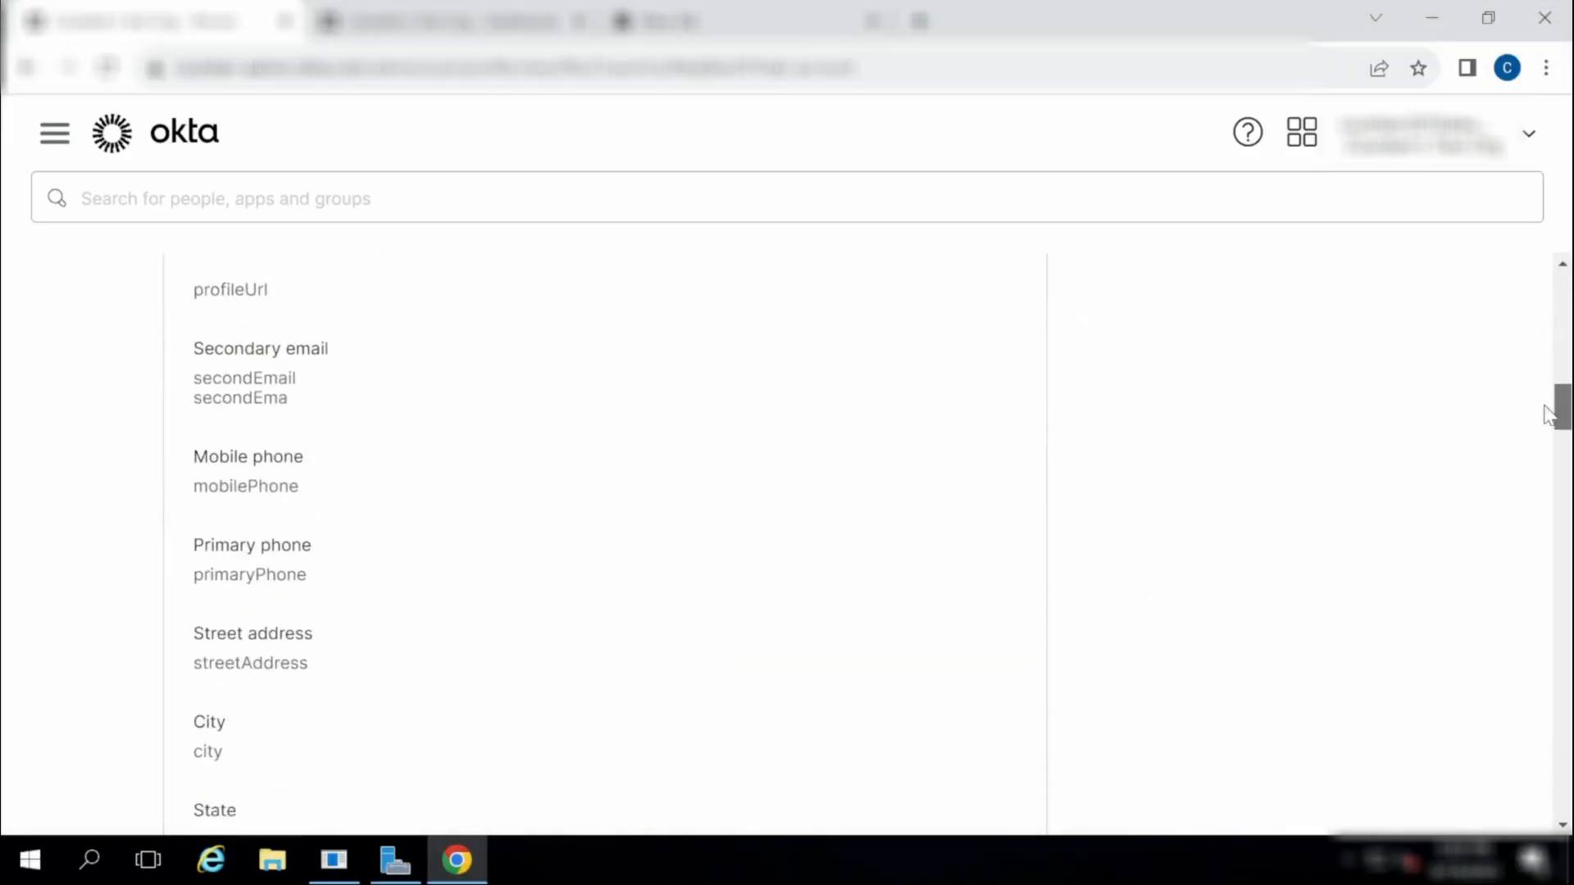
{"action": "scroll", "scroll_direction": "down", "scroll_amount": 3}
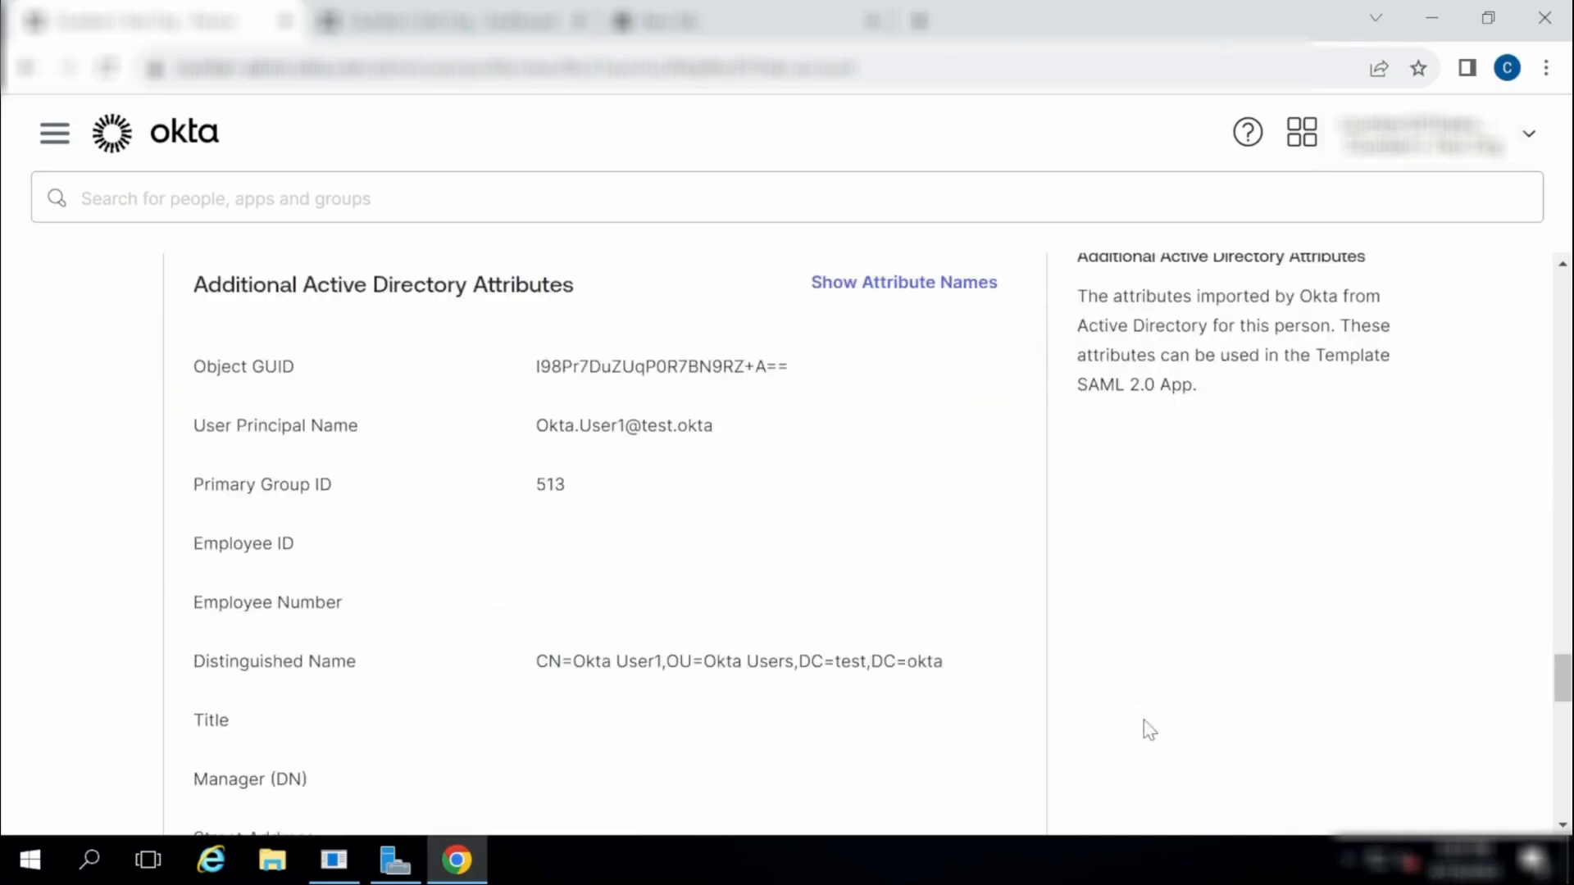
{"action": "left_click_drag", "start_coordinate": [534, 366], "coordinate": [746, 365]}
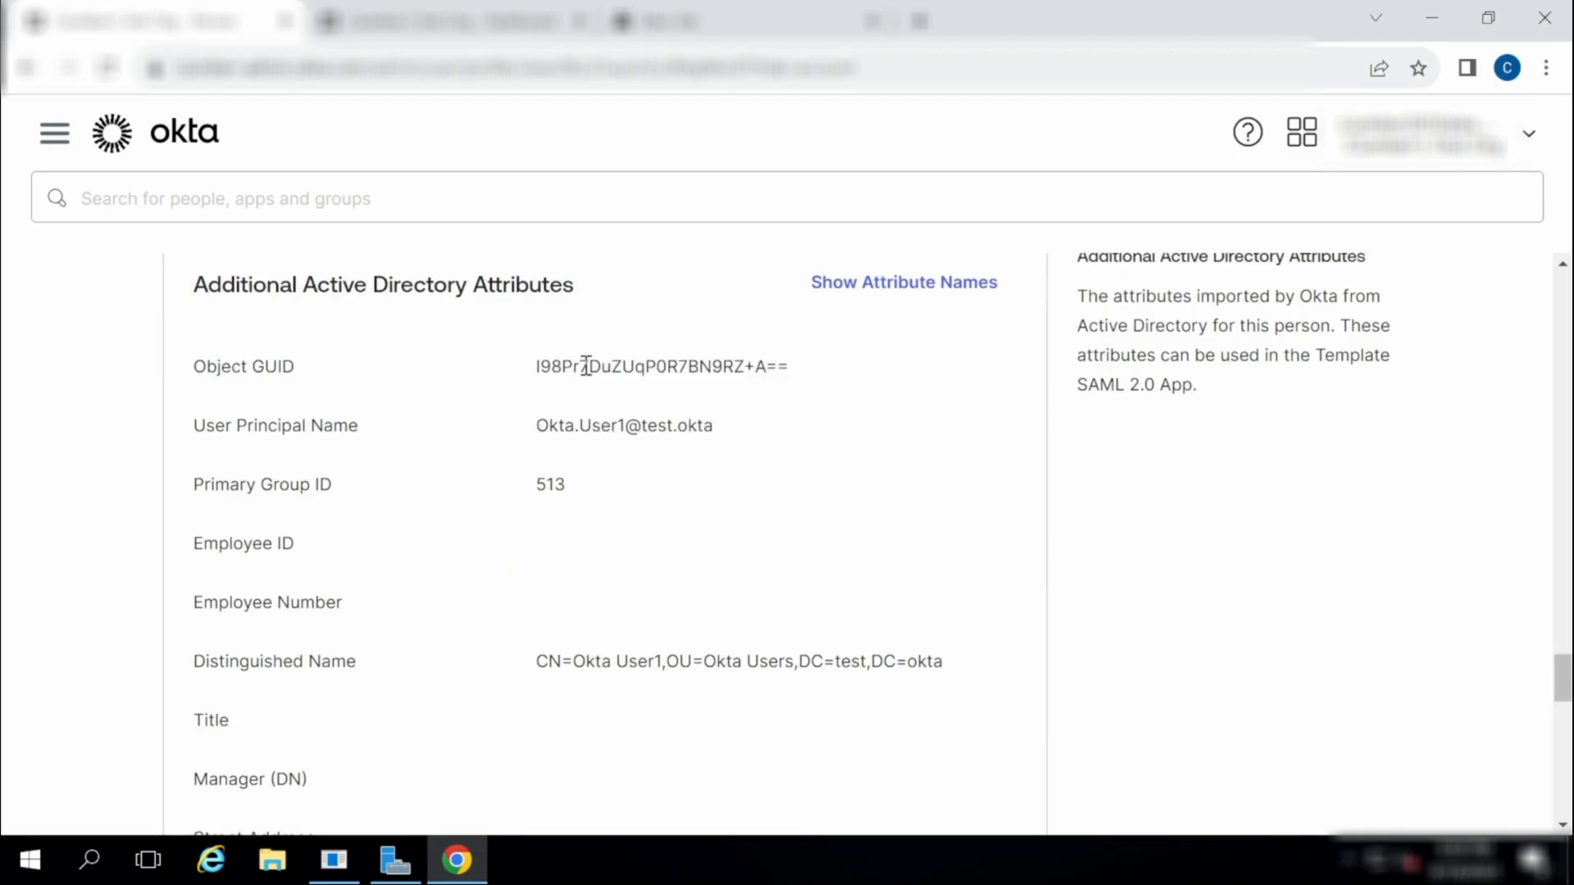
{"action": "mouse_move", "coordinate": [738, 402]}
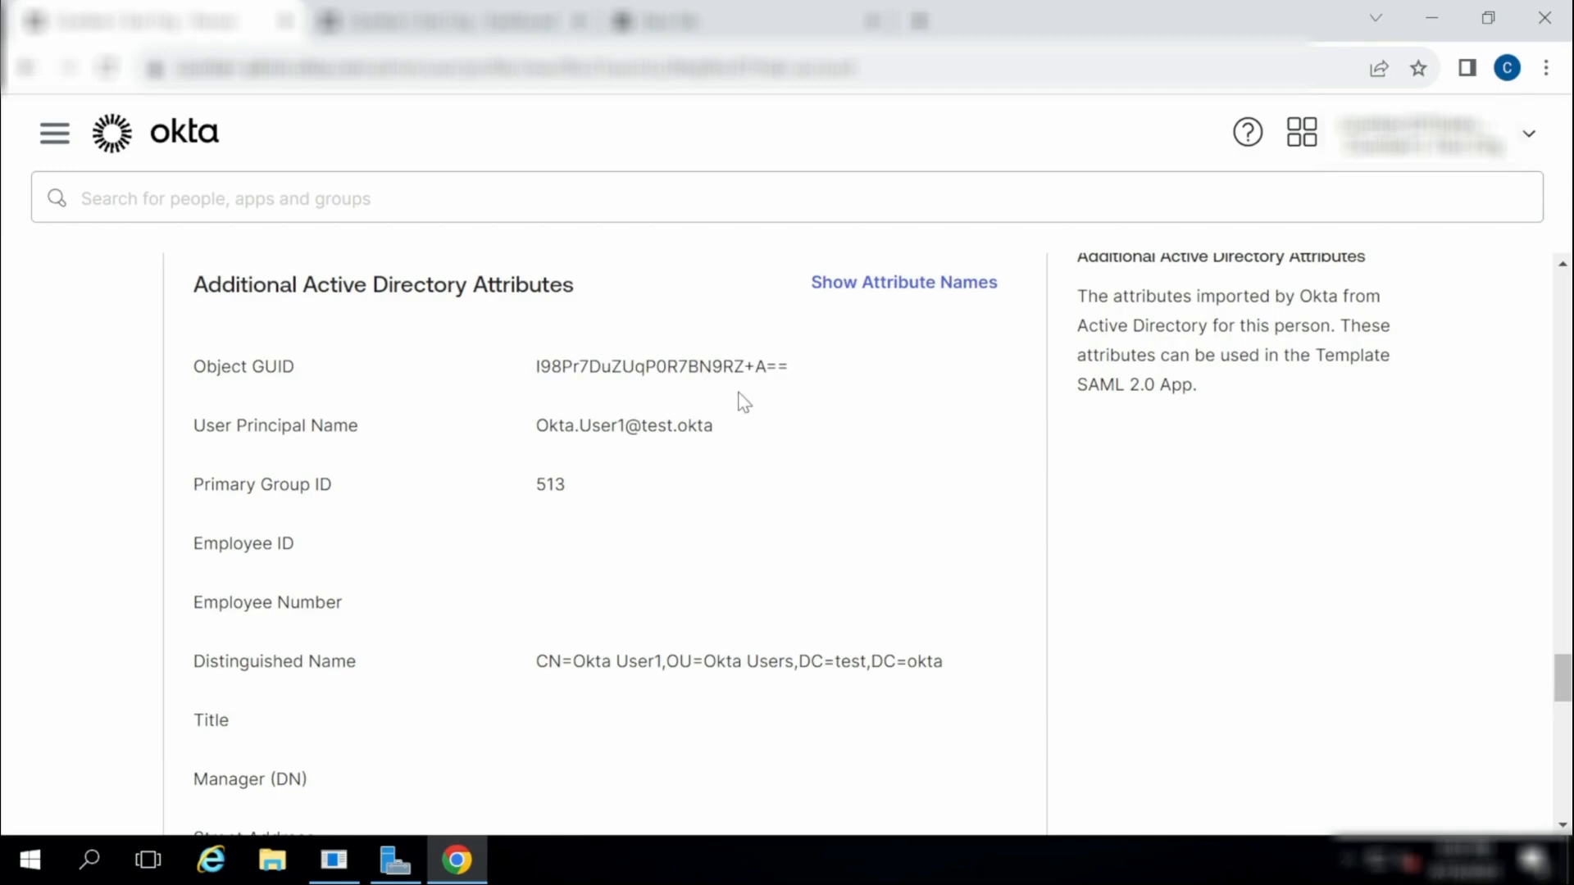
{"action": "mouse_move", "coordinate": [468, 366]}
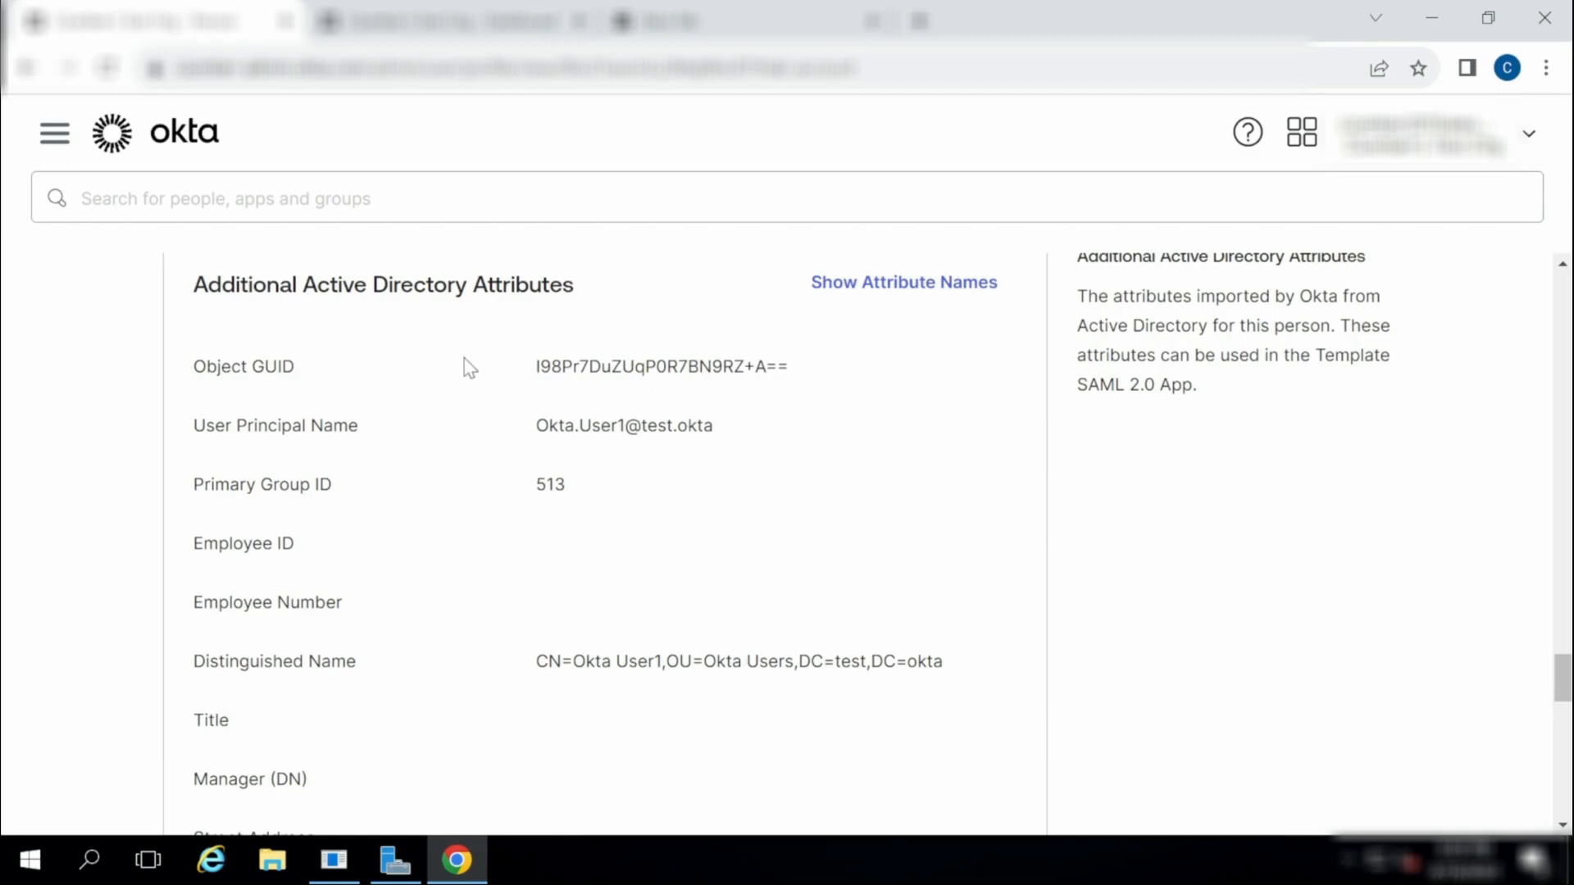
{"action": "left_click_drag", "start_coordinate": [537, 365], "coordinate": [733, 366]}
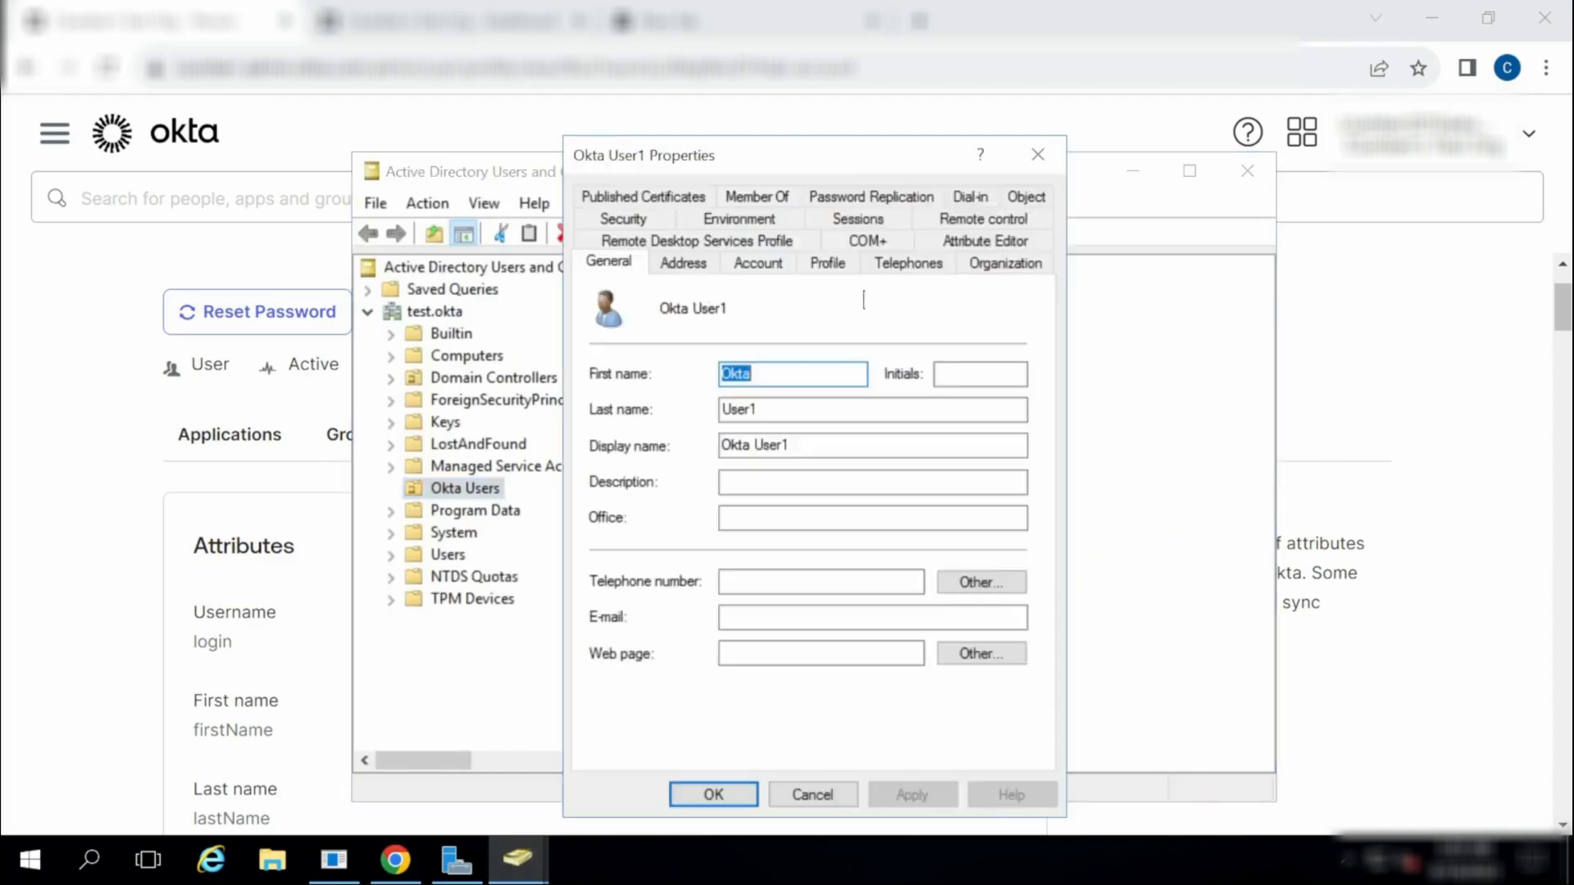
View objectGUID in hex via the Attribute Editor's Octet String viewer, then close Properties.
{"action": "left_click", "coordinate": [984, 262]}
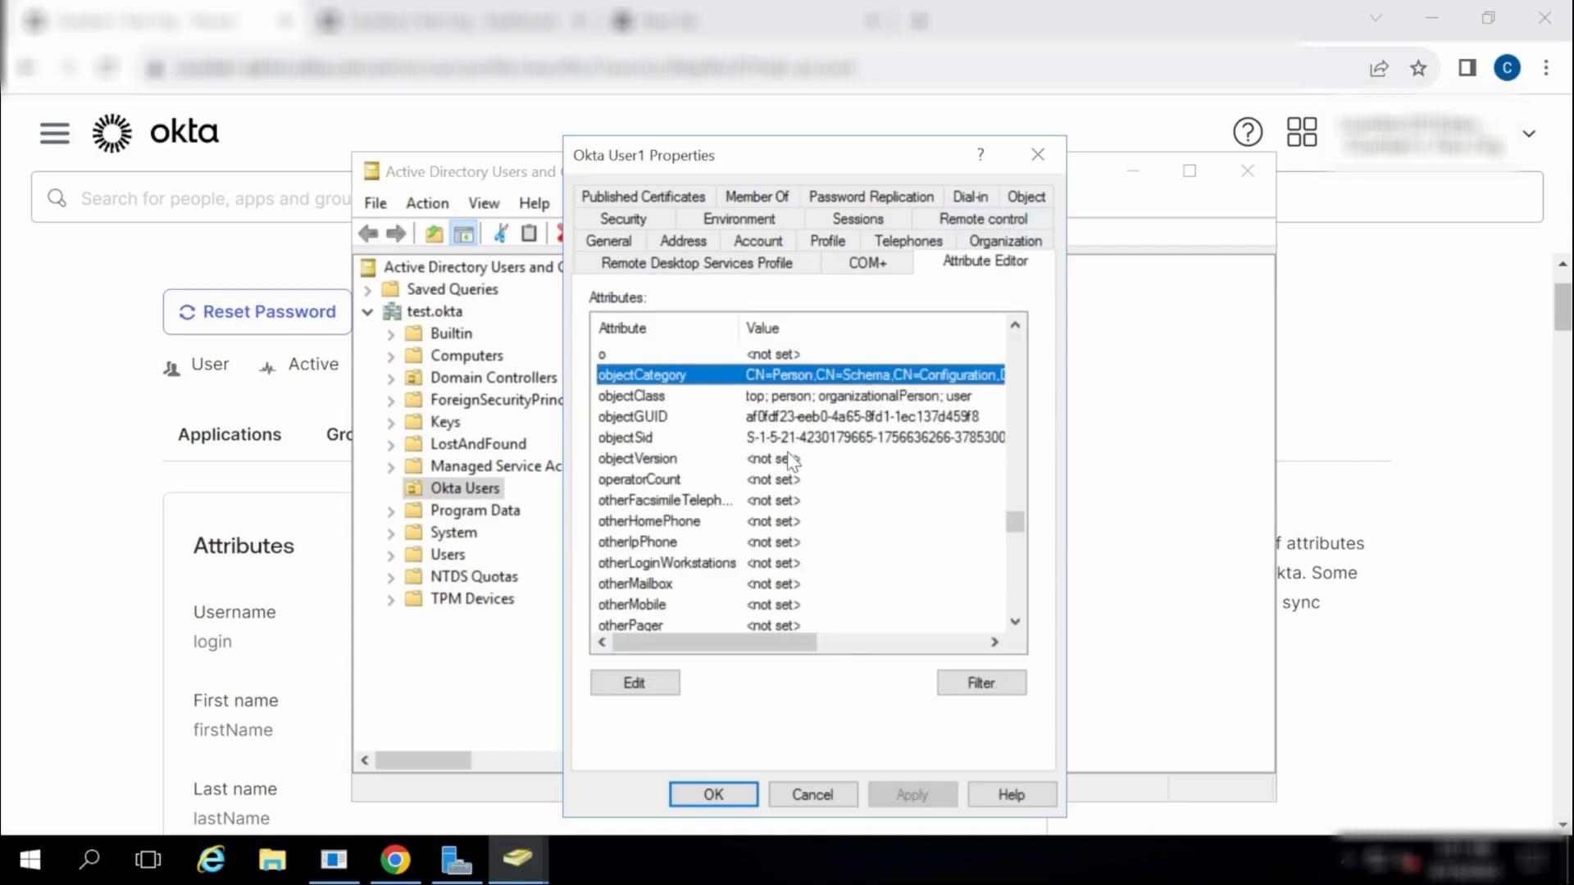
{"action": "left_click", "coordinate": [633, 414]}
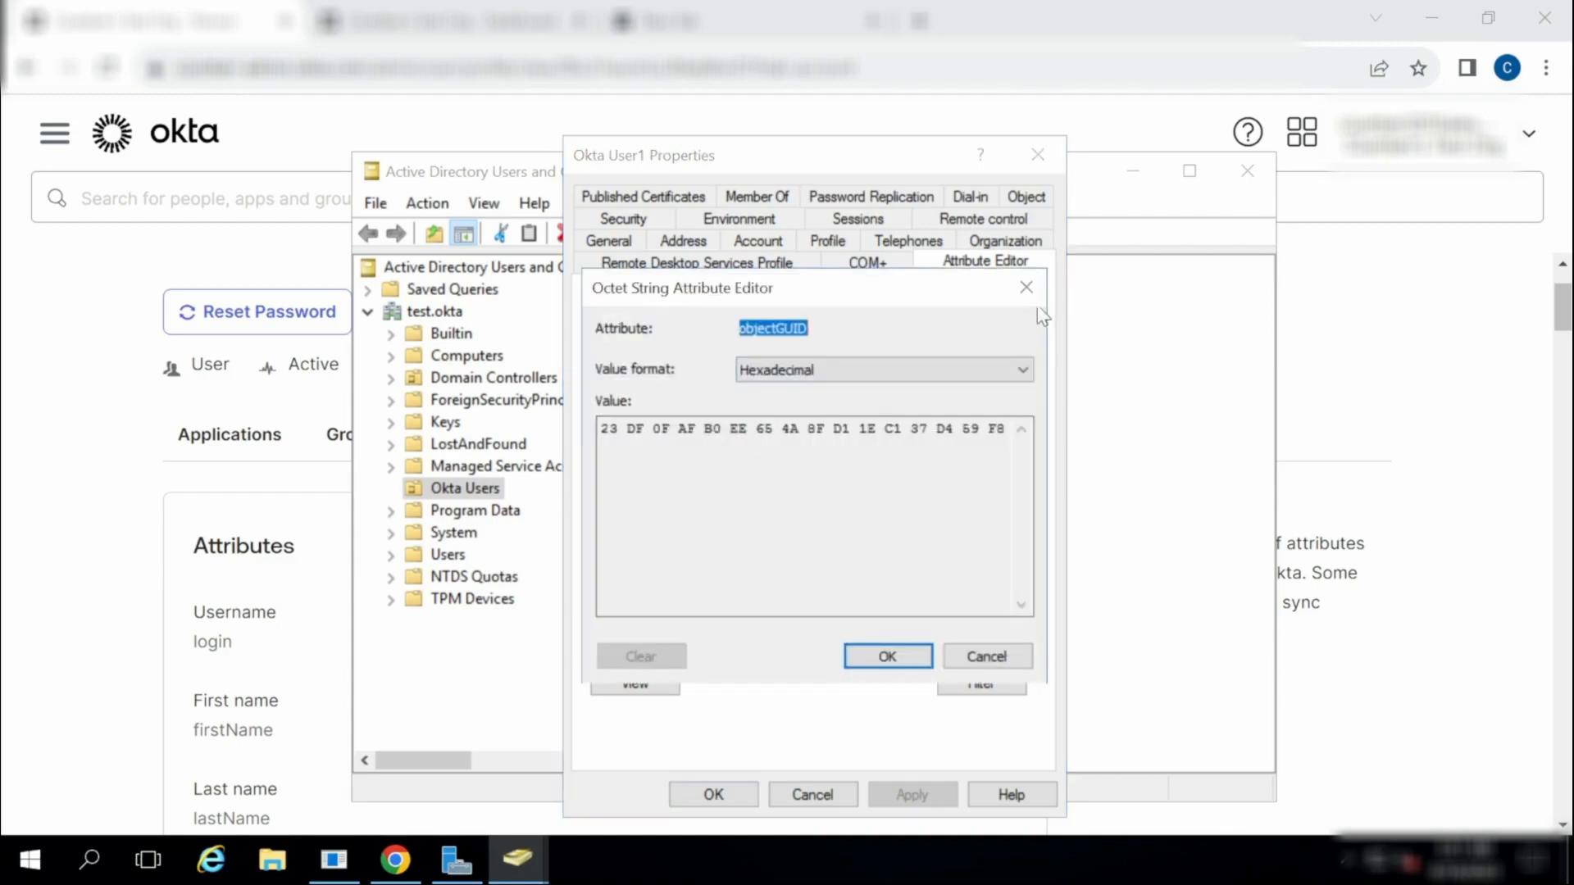
{"action": "left_click", "coordinate": [887, 655]}
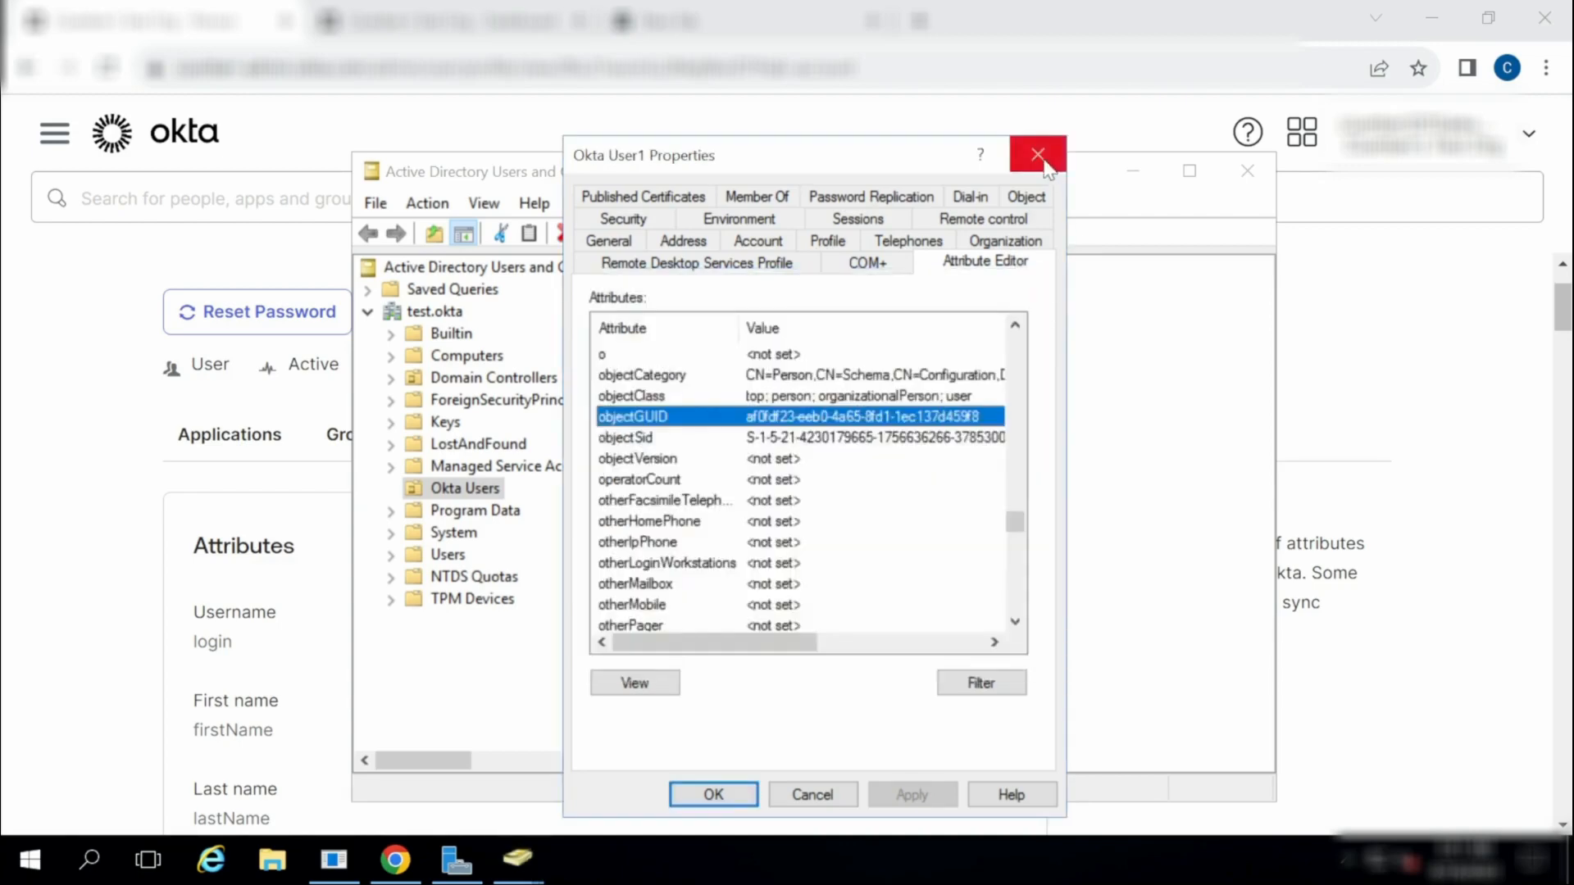
{"action": "left_click", "coordinate": [1038, 154]}
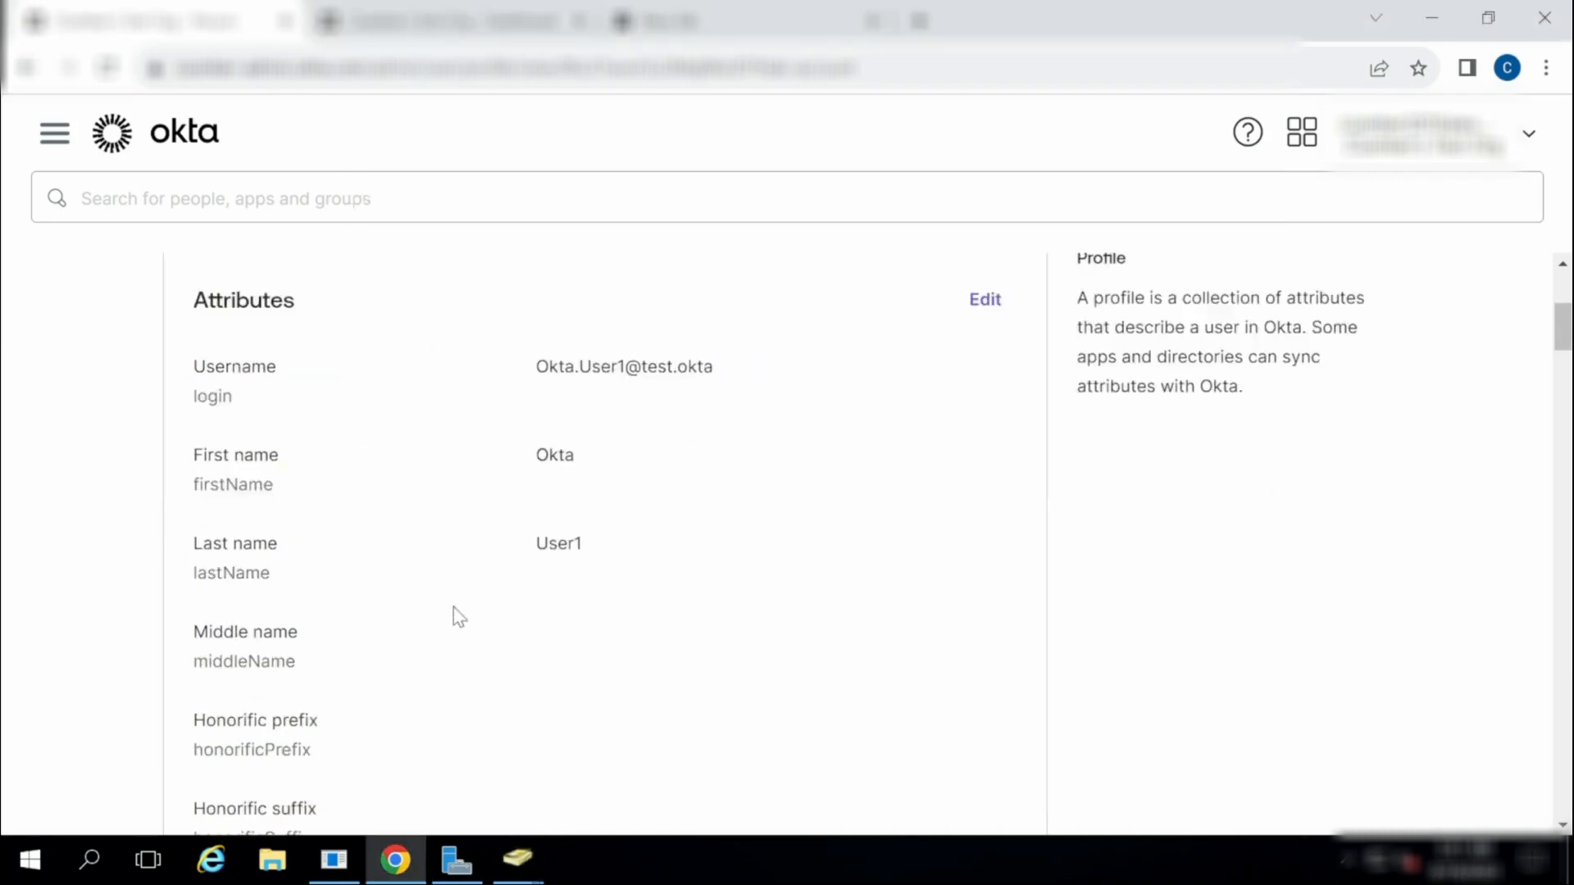
Scroll back down to the Object GUID Base64 value among the Active Directory attributes.
{"action": "scroll", "scroll_direction": "down", "scroll_amount": 3}
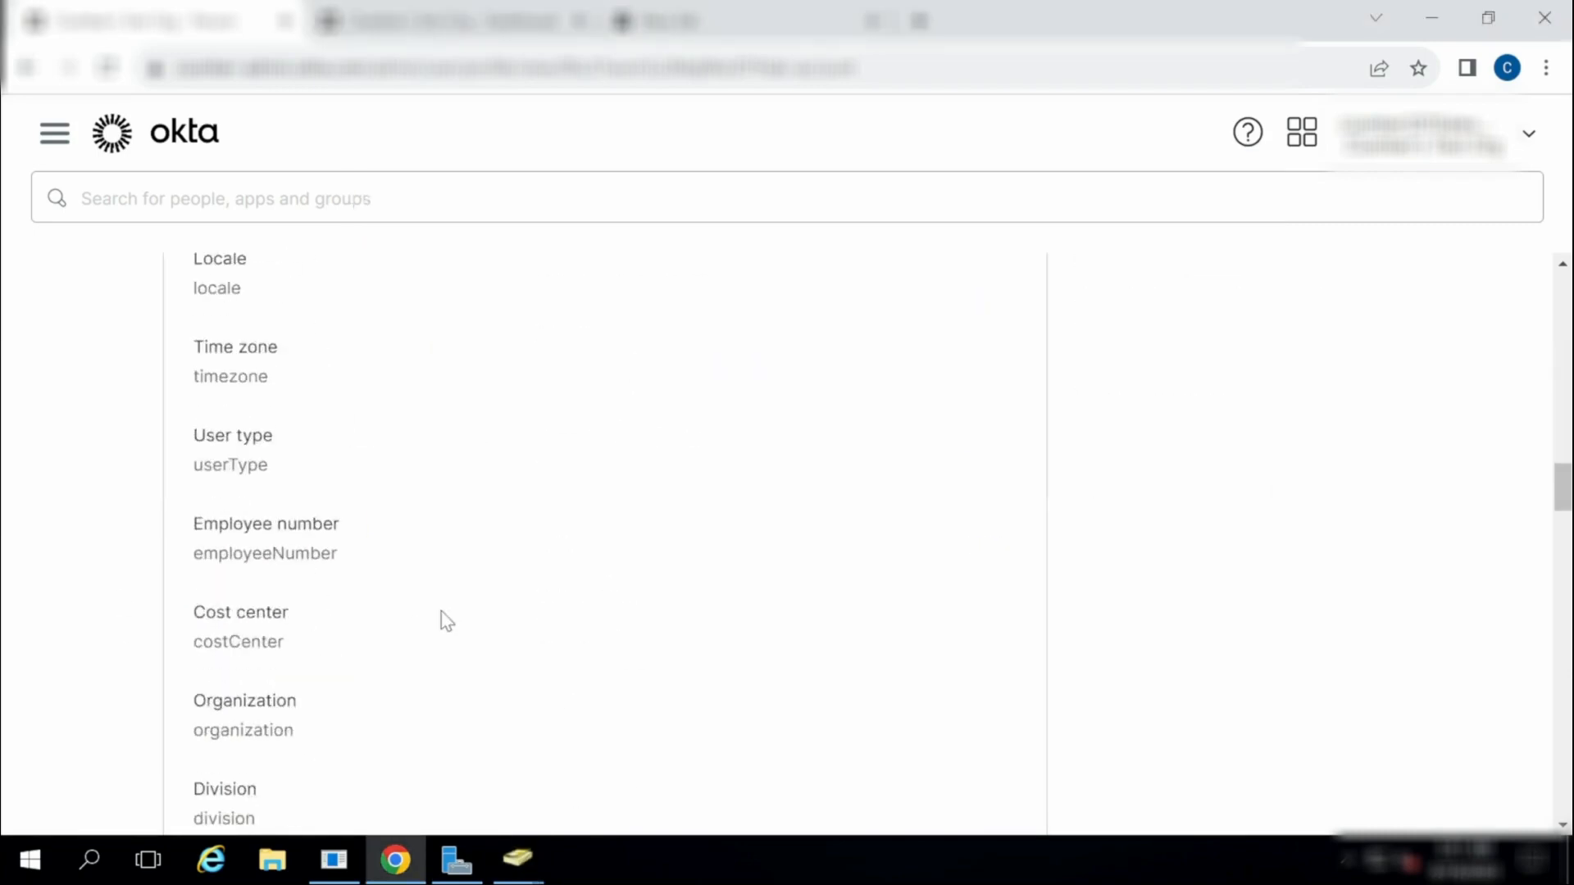
{"action": "scroll", "scroll_direction": "down", "scroll_amount": 3}
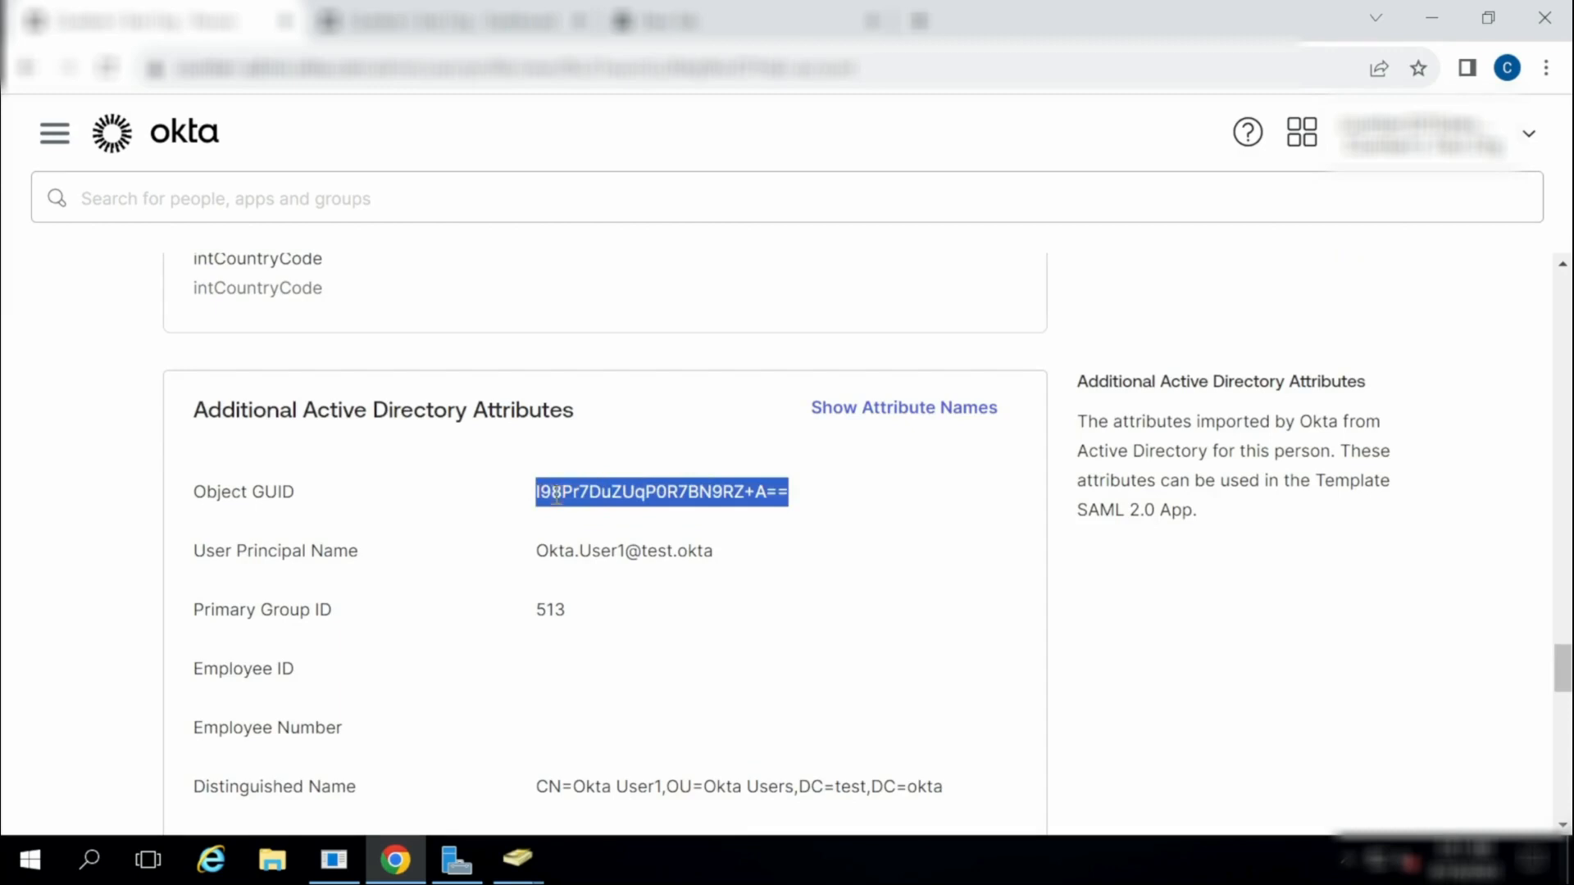
Launch Windows PowerShell and run [GUID]([Convert]::FromBase64String("I98Pr7DuZUqPOR7BN9RZ+A==")).
{"action": "left_click", "coordinate": [28, 861]}
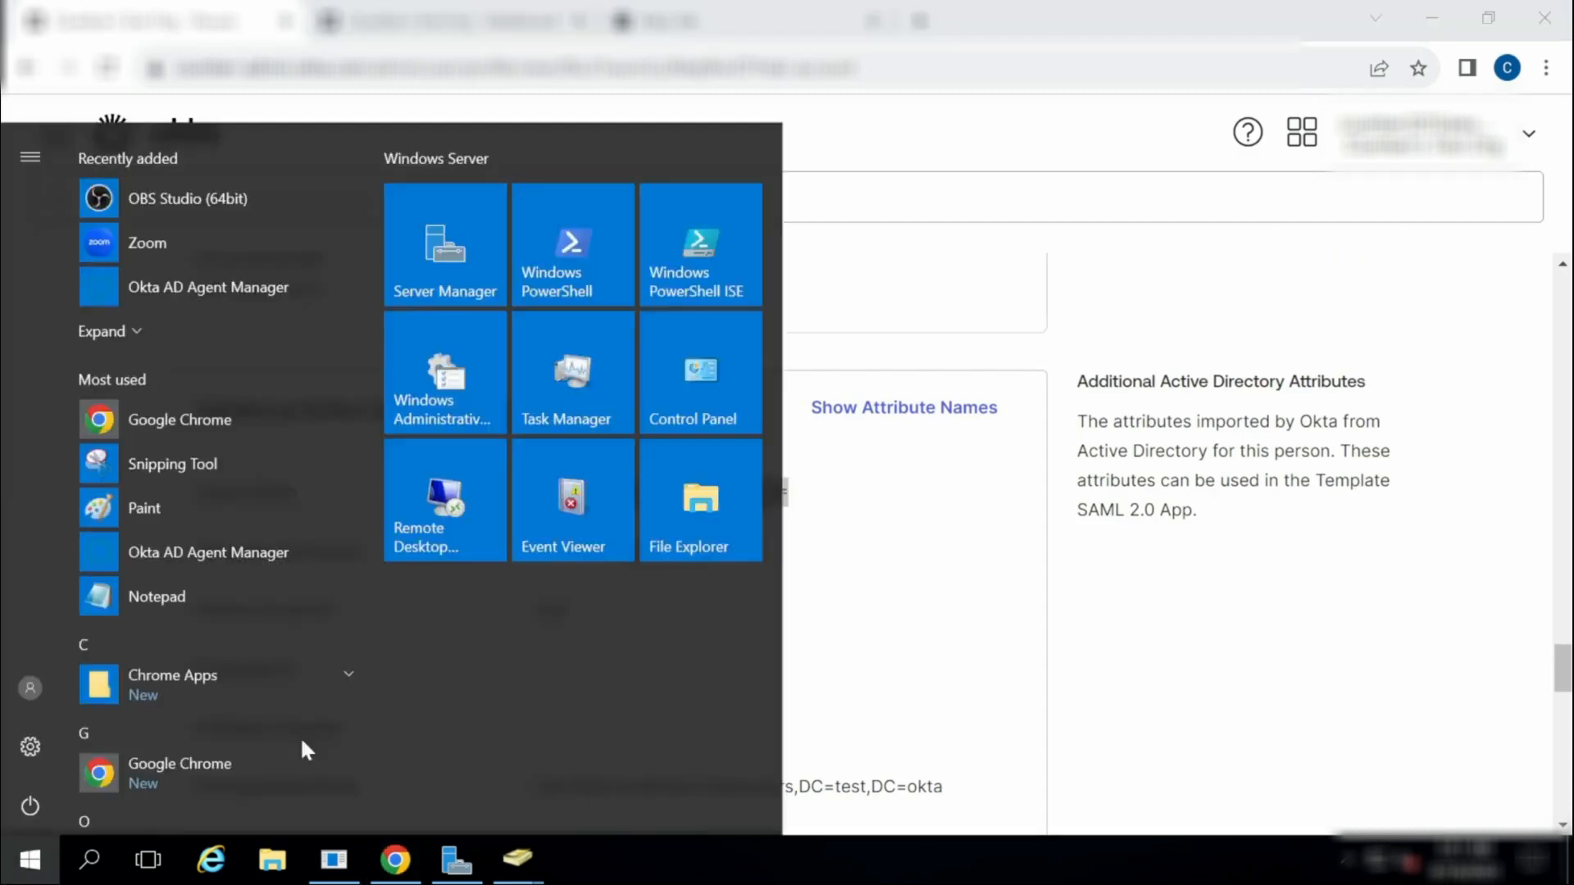
{"action": "left_click", "coordinate": [573, 244]}
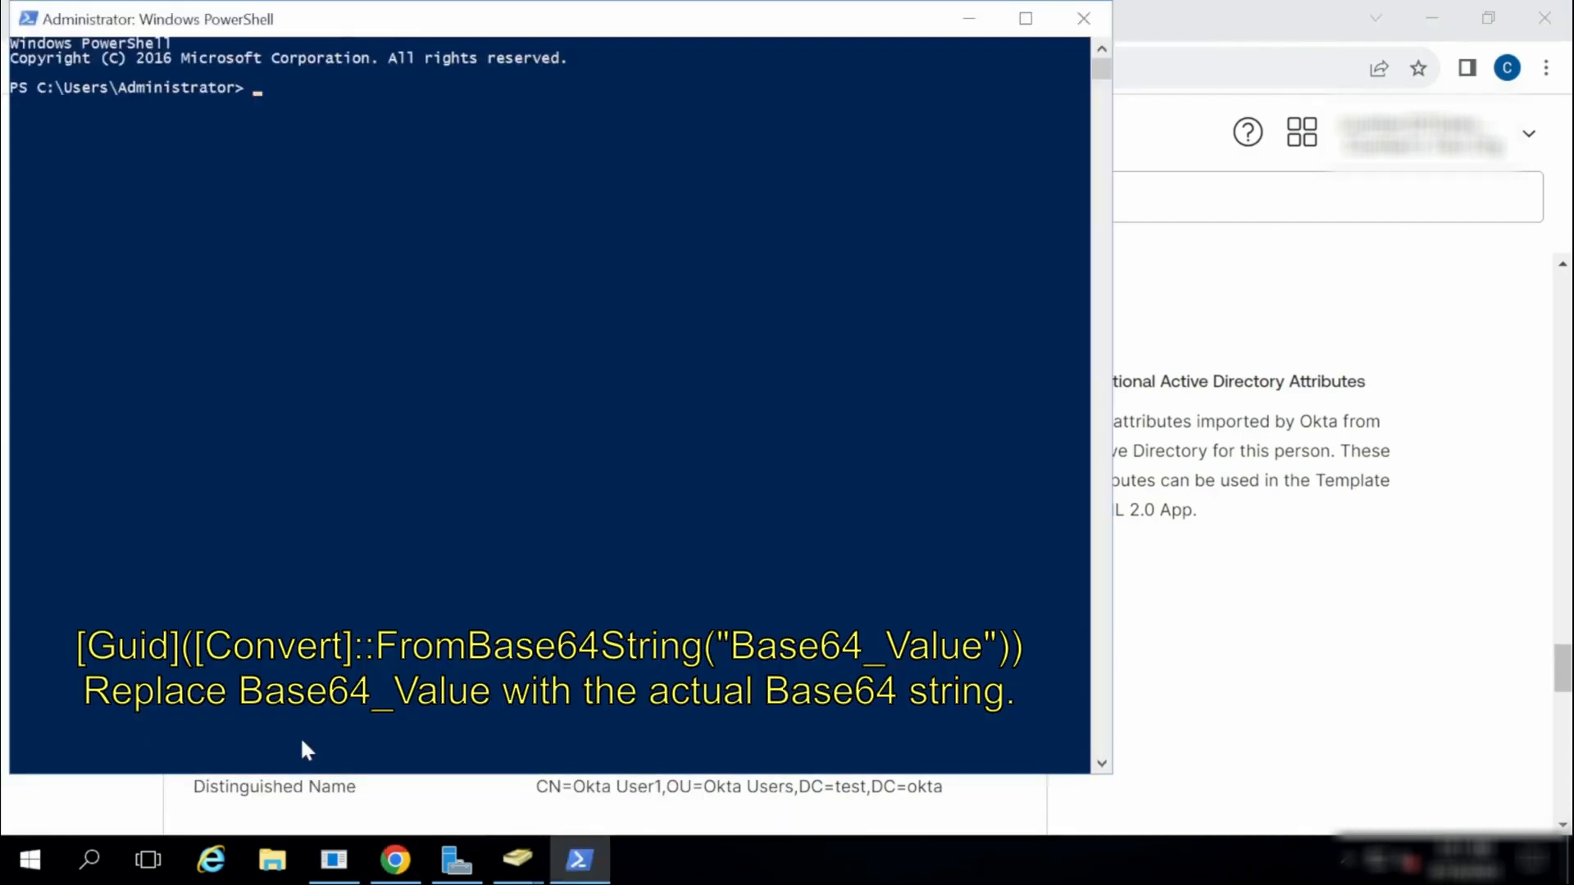
{"action": "type", "text": "[GUID]([Convert]::FromBase64String(\"I98Pr7DuZUqPOR7BN9RZ+A==\"))"}
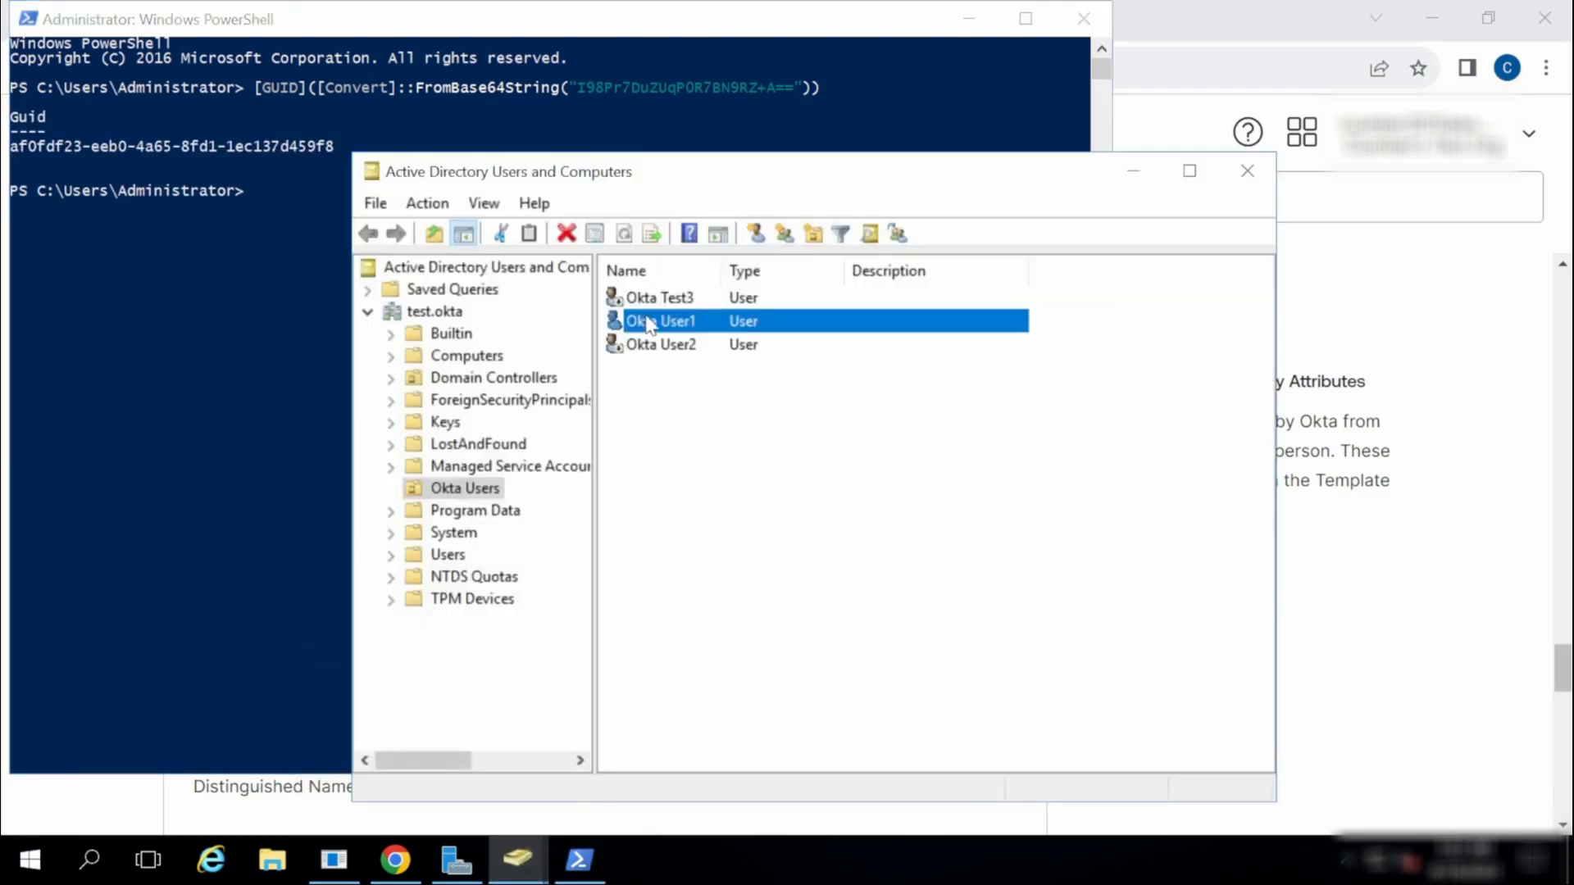
Reopen Okta User1's properties, compare objectGUID af0fdf23-eeb0-4a65-8fd1-1ec137d459f8, then close them.
{"action": "double_click", "coordinate": [659, 321]}
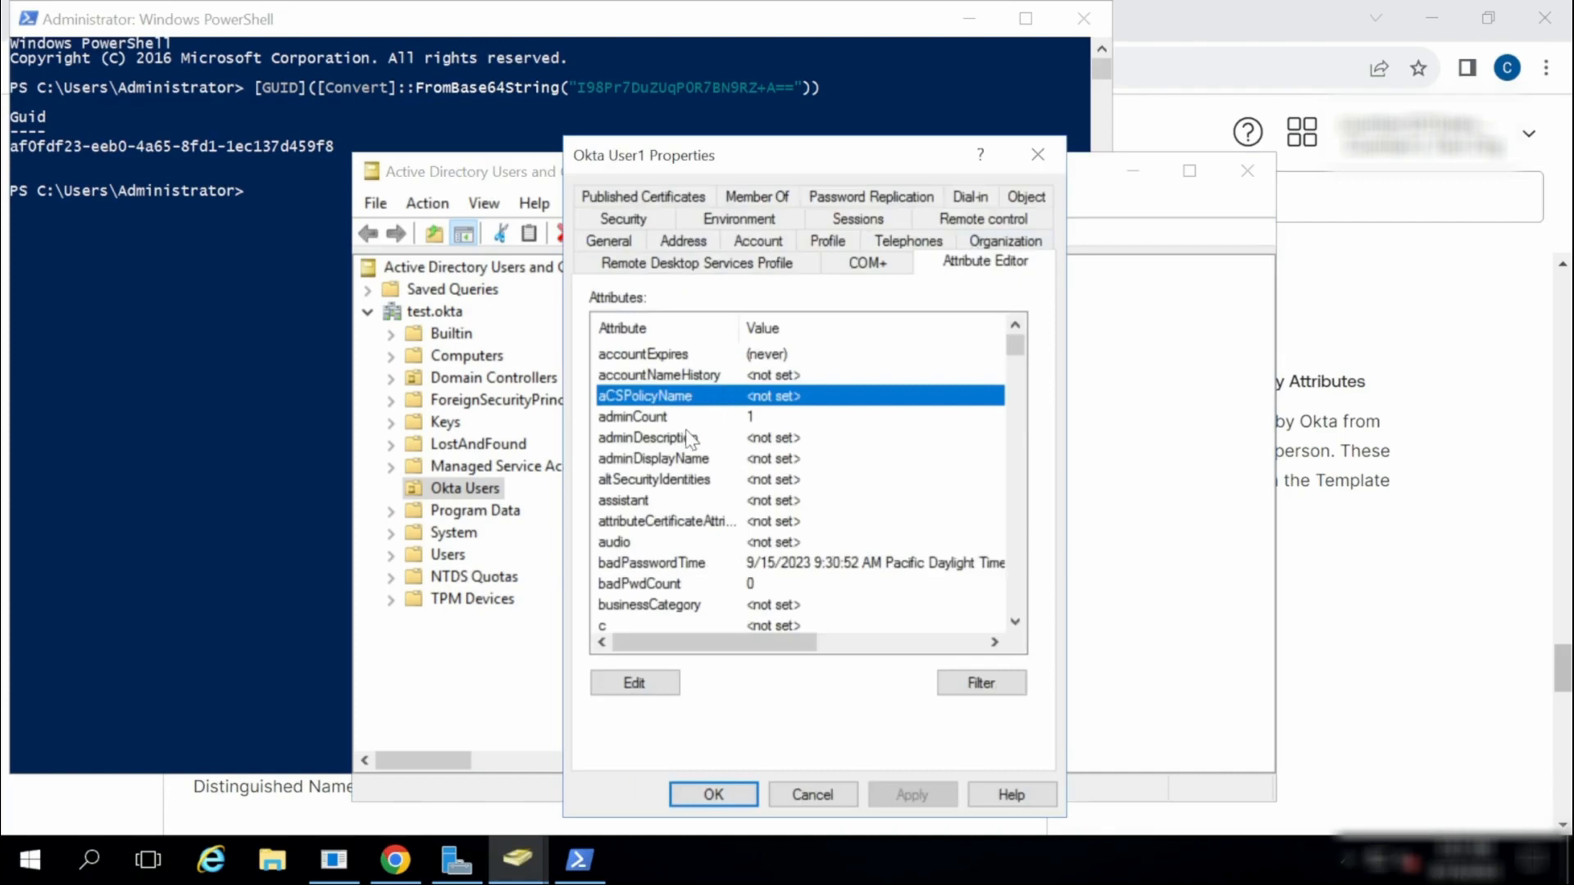
{"action": "scroll", "scroll_direction": "down", "scroll_amount": 3}
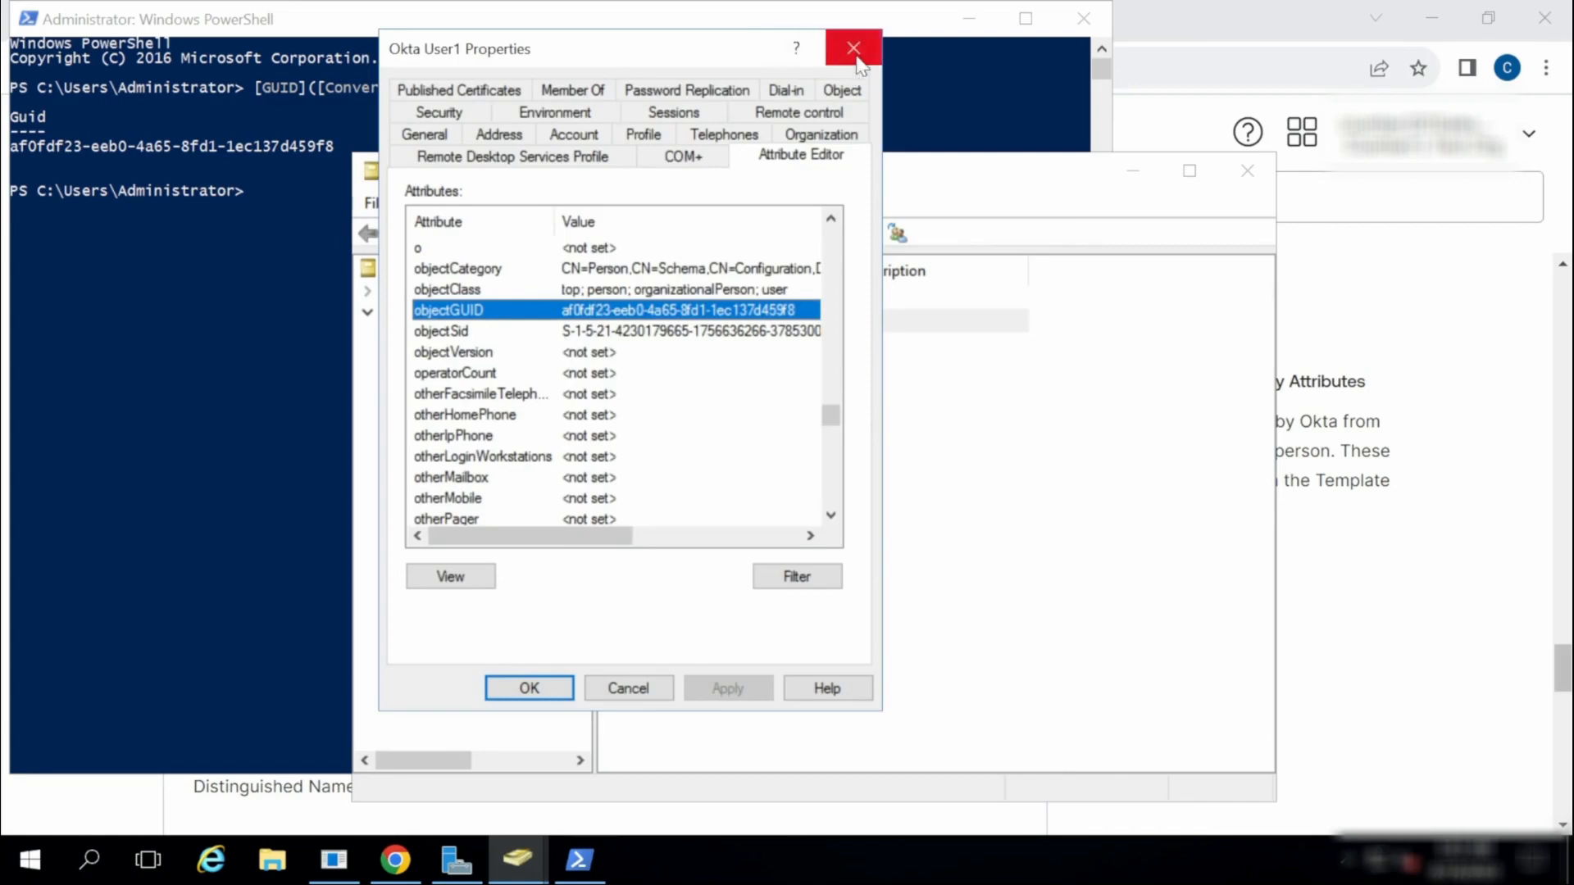
{"action": "left_click", "coordinate": [853, 48]}
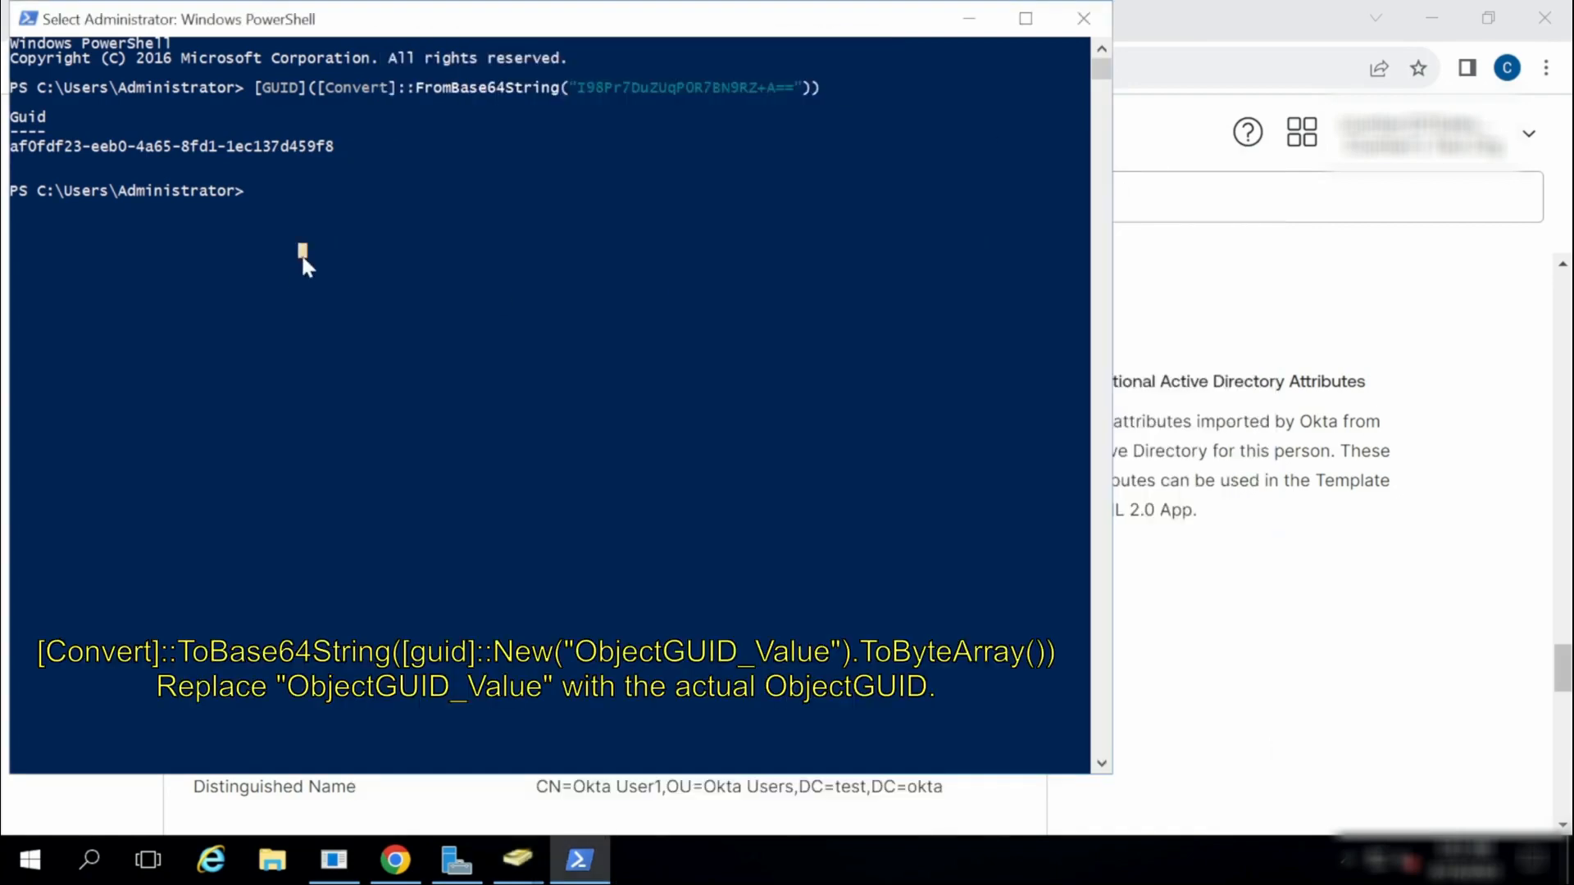
Type [Convert]::ToBase64String([guid]::New("af0fdf23-eeb0-4a65-8fd1-1ec137d459f8").ToByteArray()) without running it.
{"action": "type", "text": "[Convert]::ToBase64String([guid]::New(\"af0fdf23-eeb0-4a65-8fd1-1ec137d459f8\").ToByteArray())"}
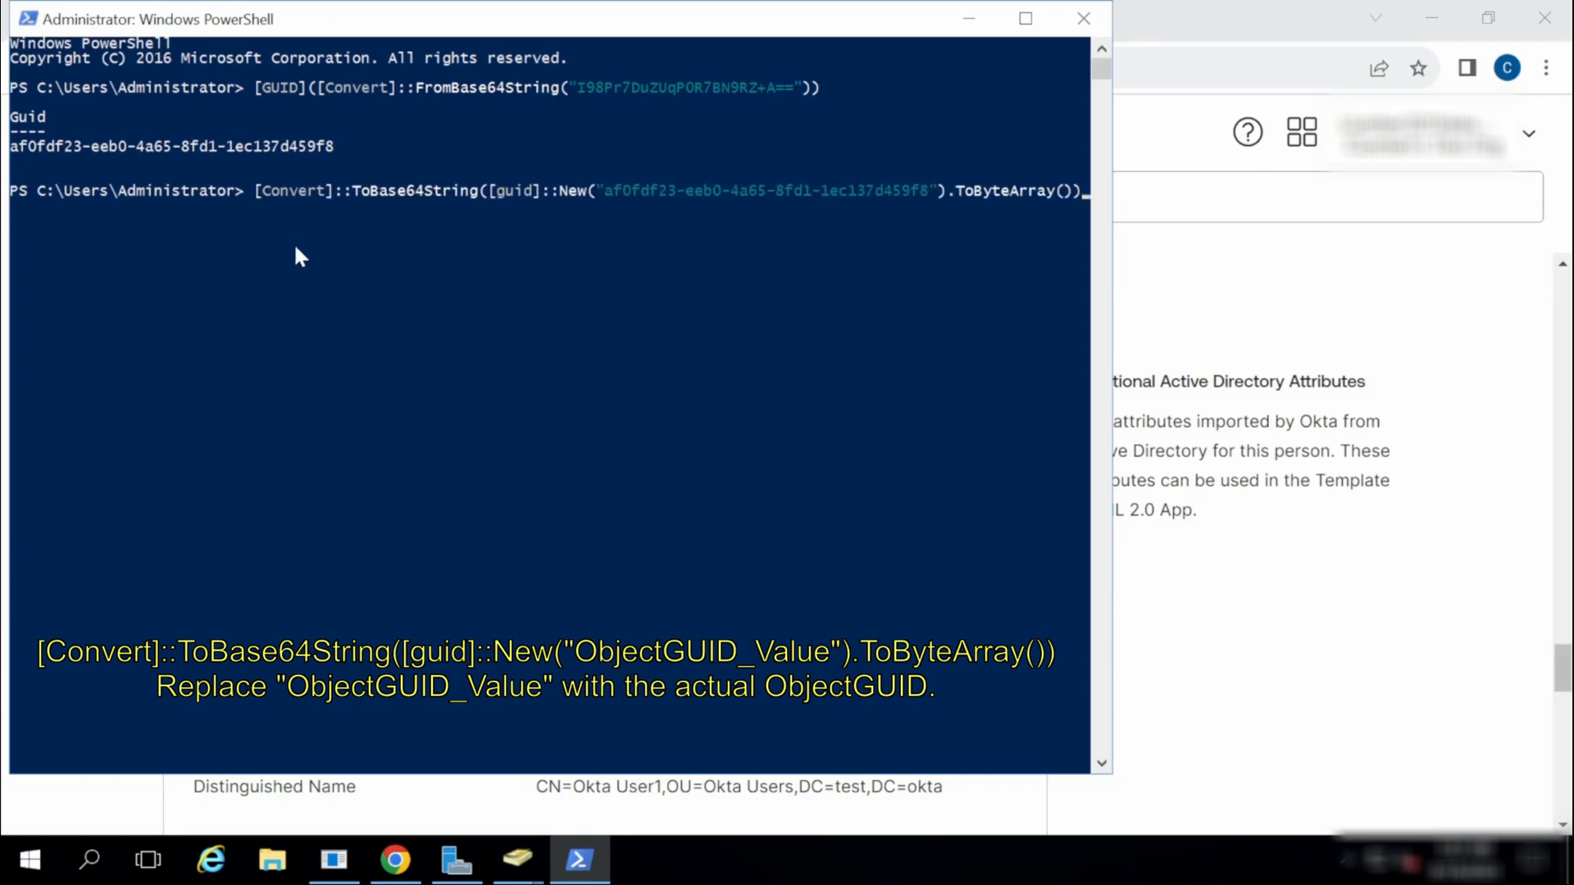
{"action": "mouse_move", "coordinate": [239, 233]}
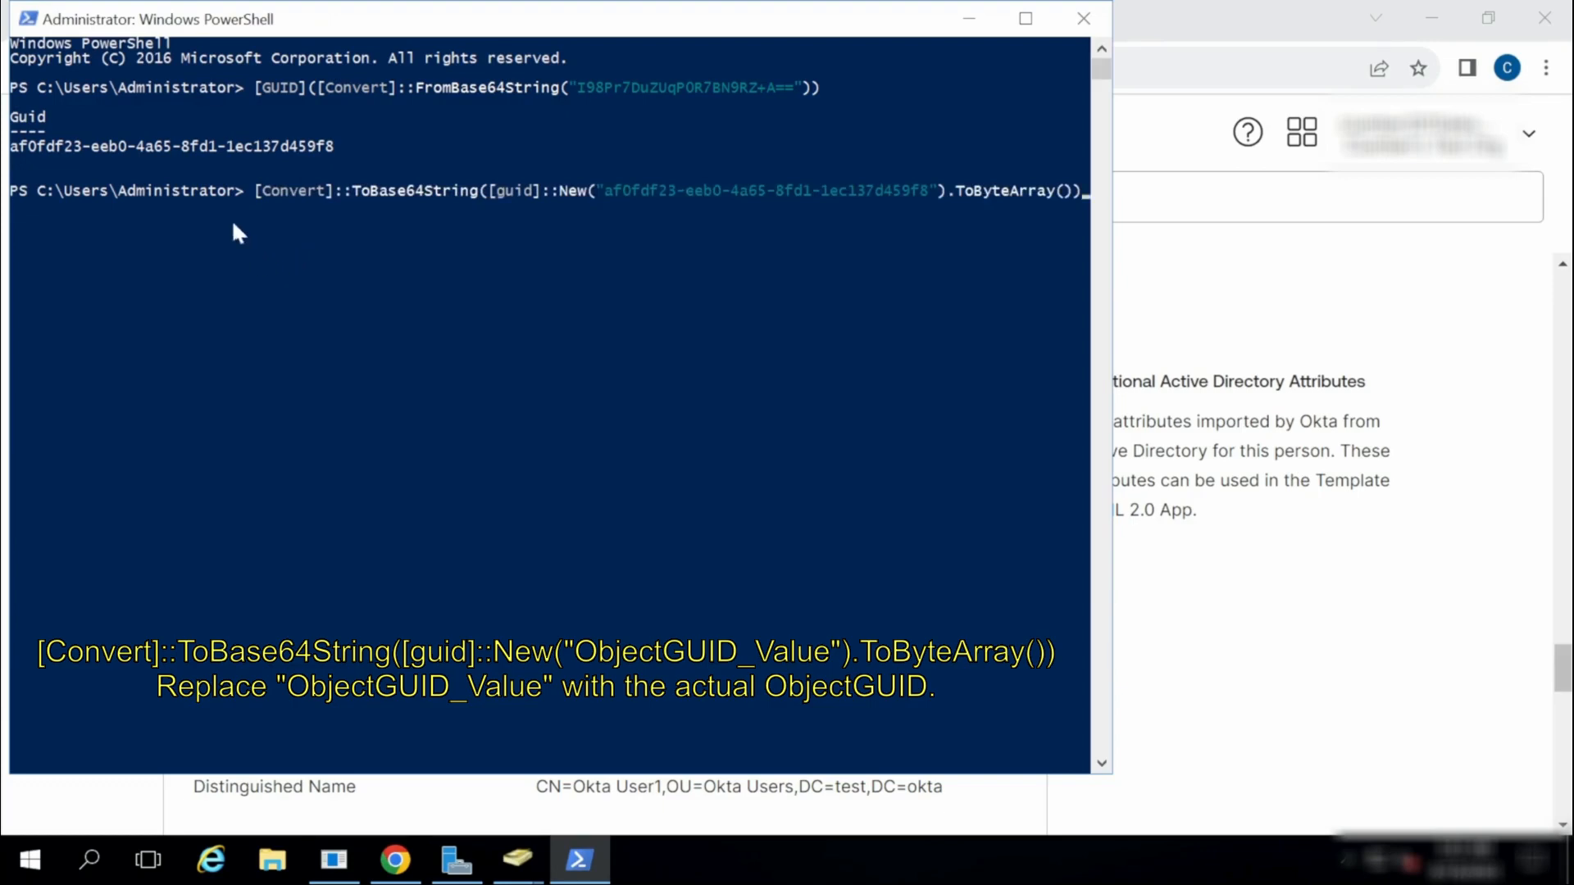